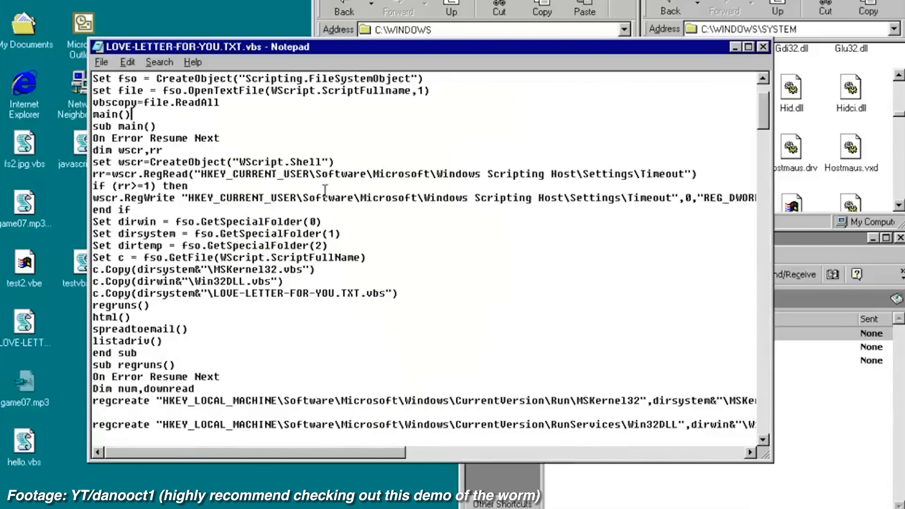
{"action": "scroll", "scroll_direction": "down", "scroll_amount": 3}
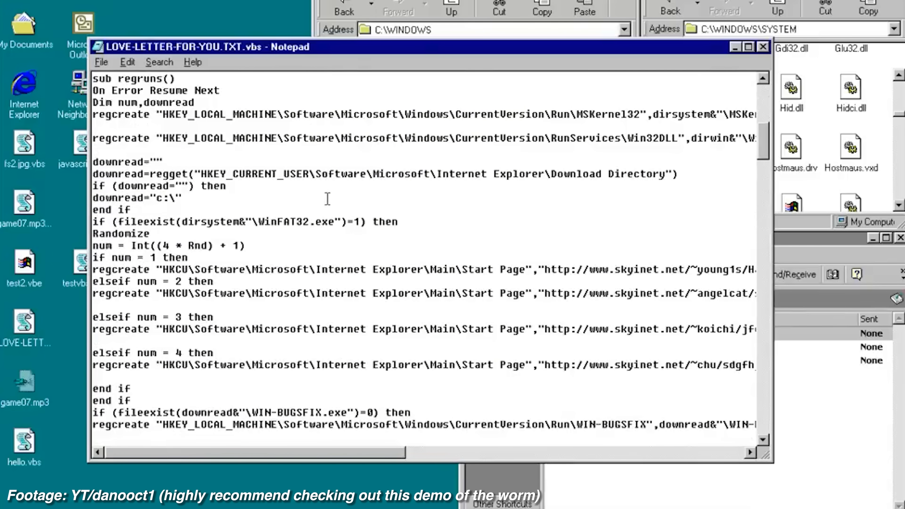